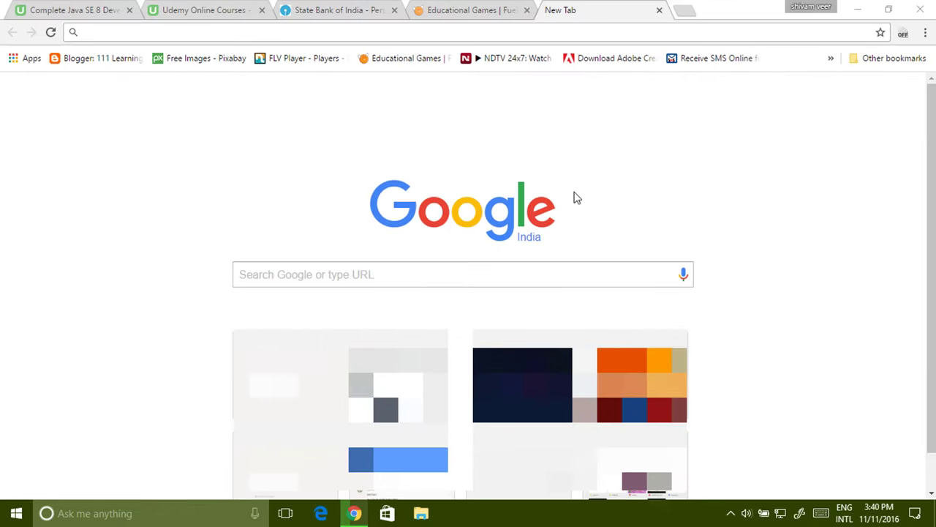
pyautogui.moveTo(618, 220)
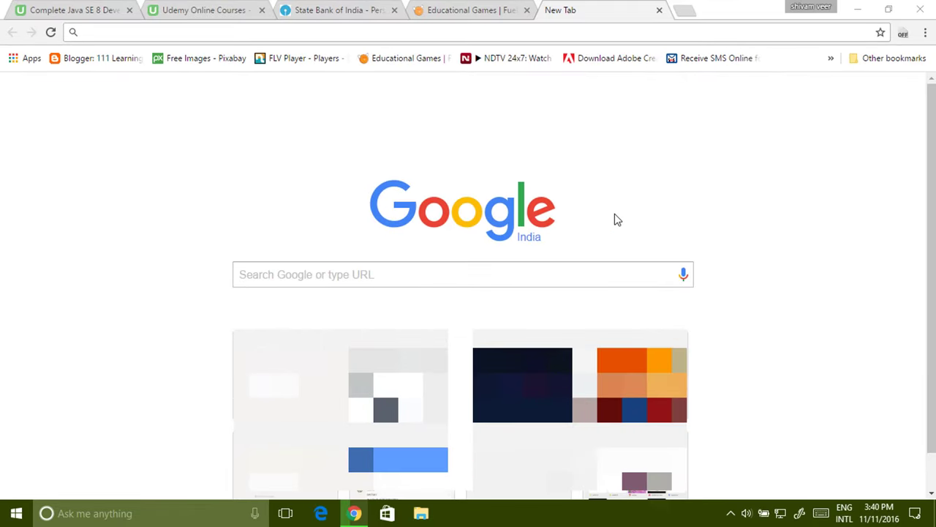
pyautogui.moveTo(441, 210)
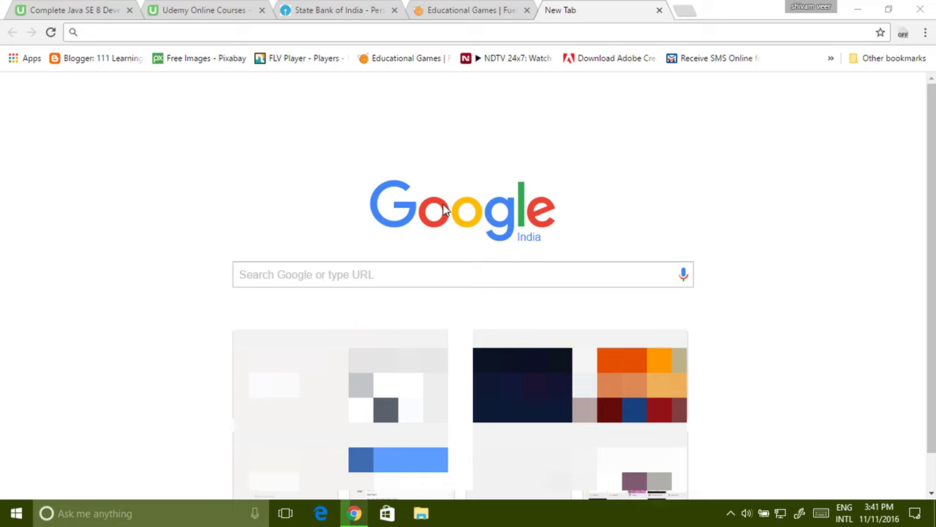
pyautogui.moveTo(480, 216)
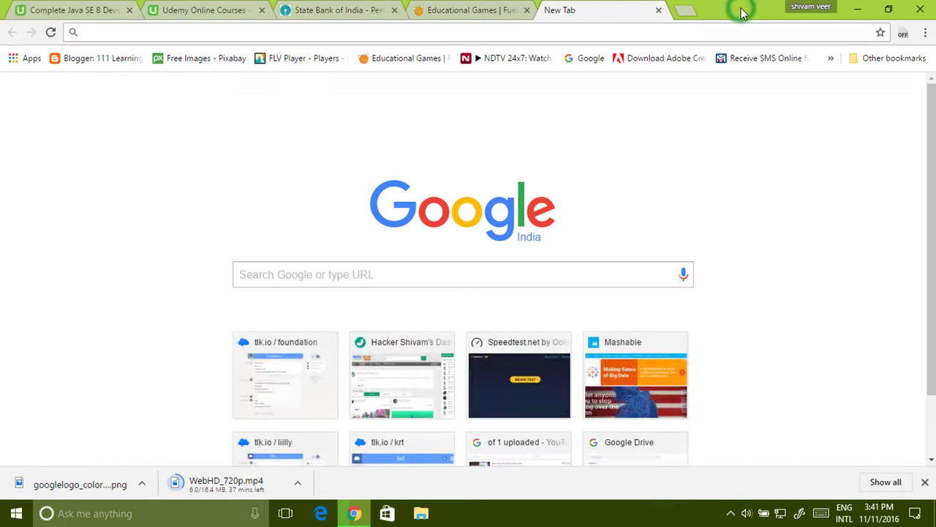
# Step: Save the Google logo PNG and start the WebHD_720p.mp4 course video downloading
pyautogui.click(890, 9)
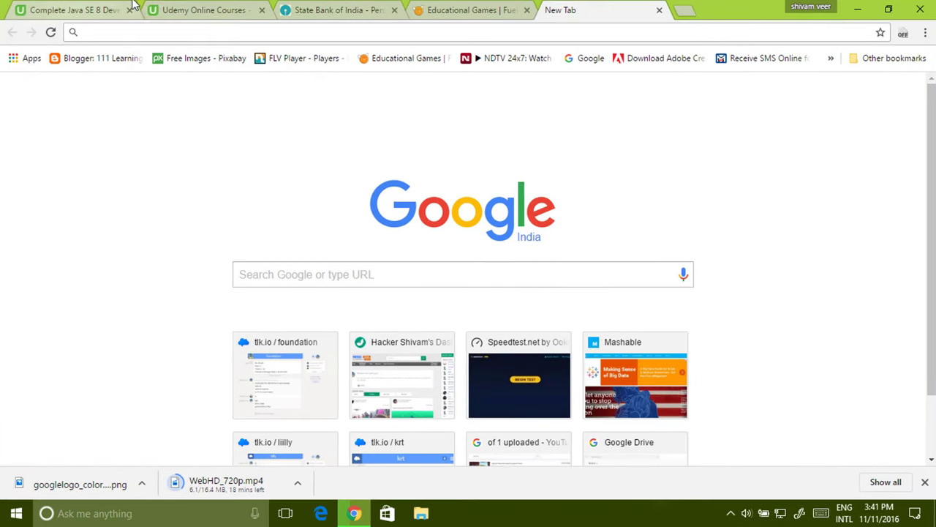
# Step: Inspect the Udemy hero area and open its man_mockup_n.jpg background image in a new tab
pyautogui.click(205, 9)
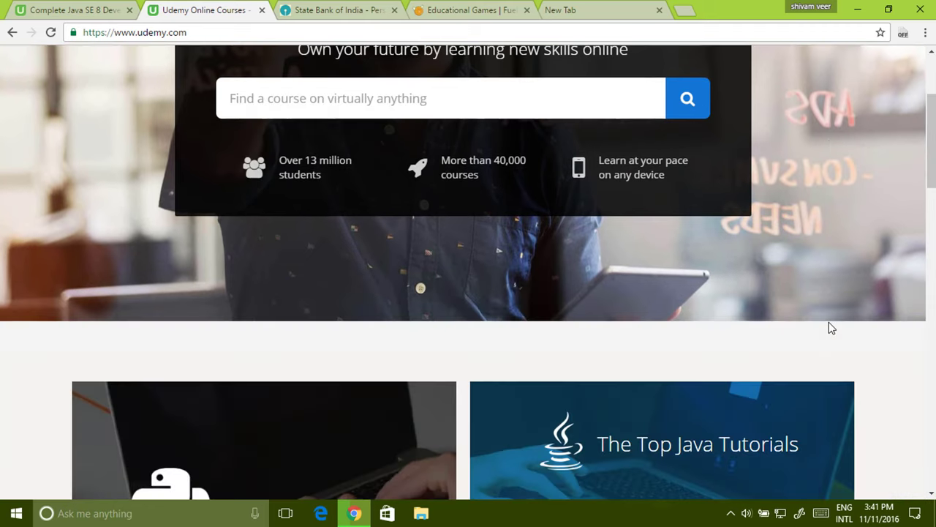
pyautogui.scroll(3)
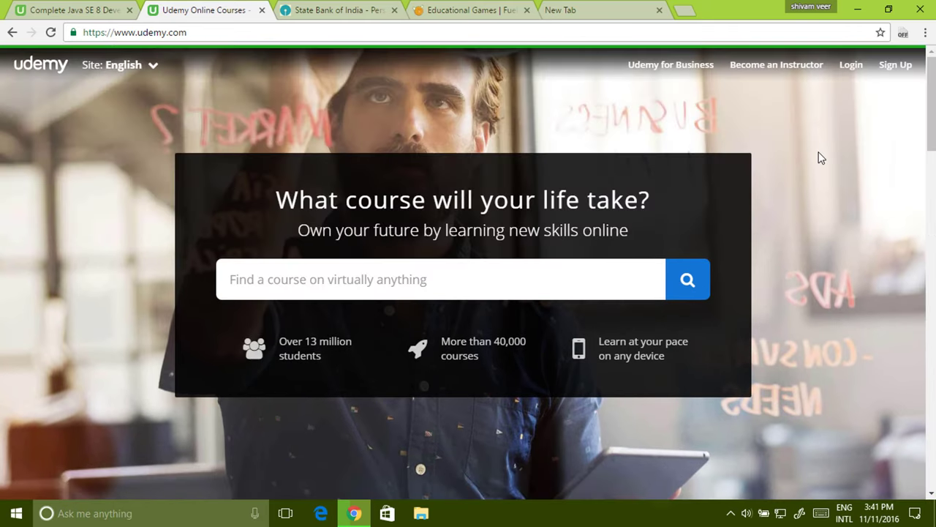
pyautogui.rightClick(820, 158)
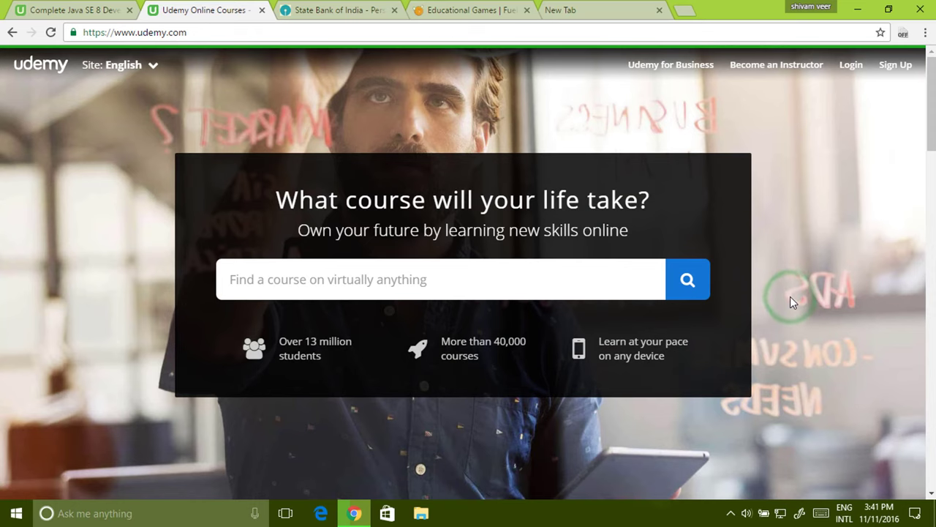
pyautogui.press('F12')
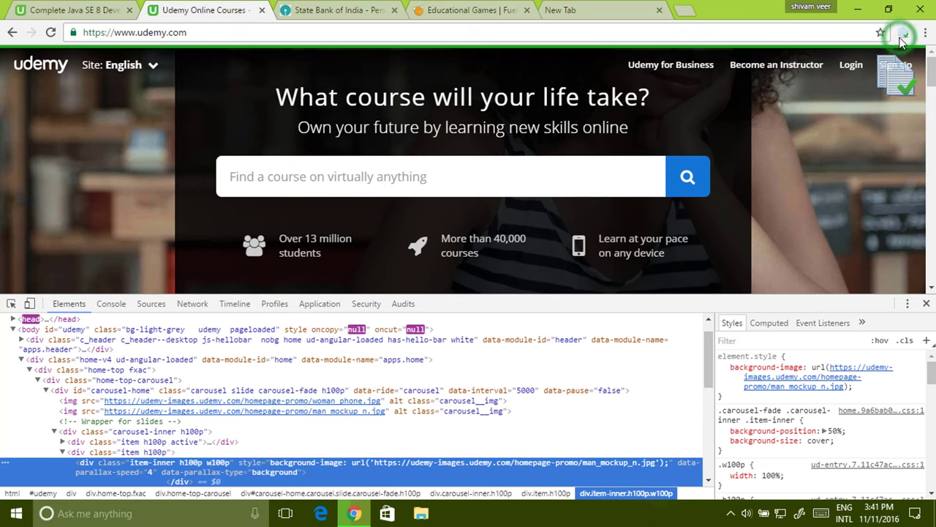
pyautogui.click(903, 38)
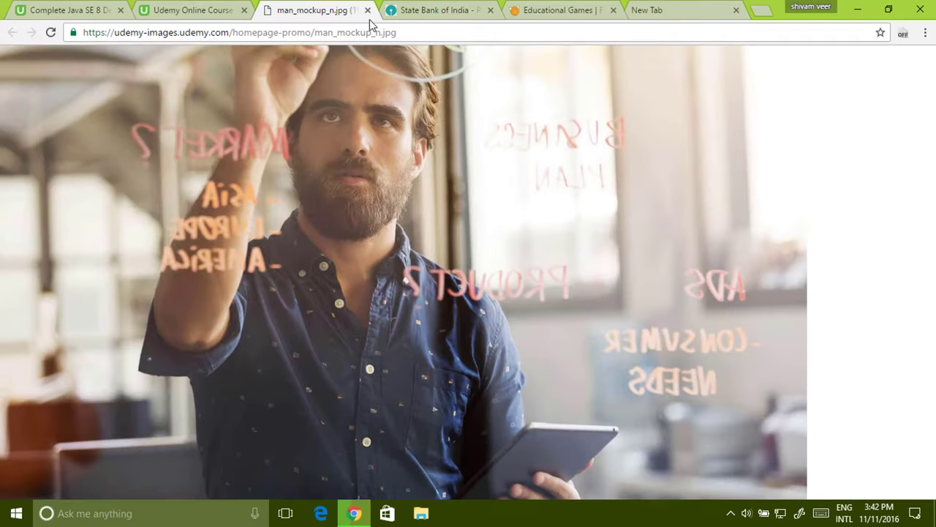
pyautogui.rightClick(348, 136)
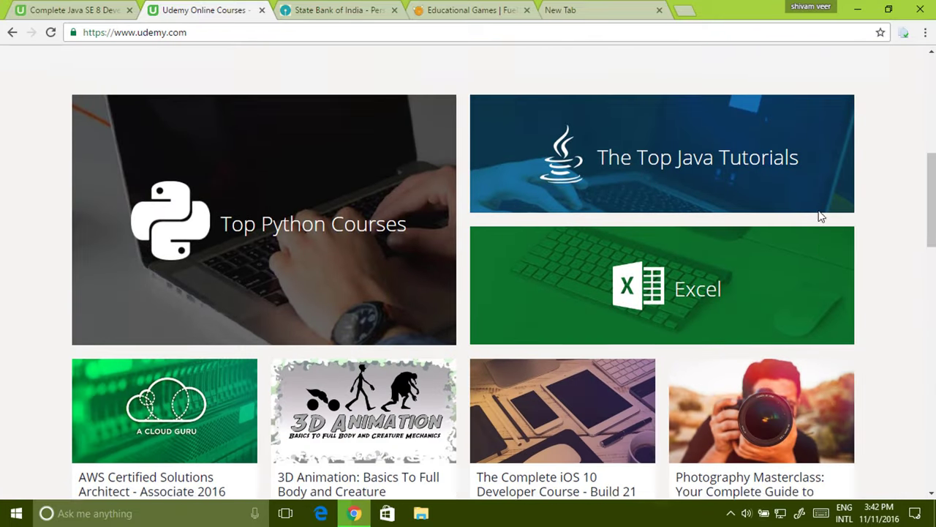
# Step: Inspect the Top Python Courses card and find its topic-bg-python.jpg background-image URL in Styles
pyautogui.scroll(-3)
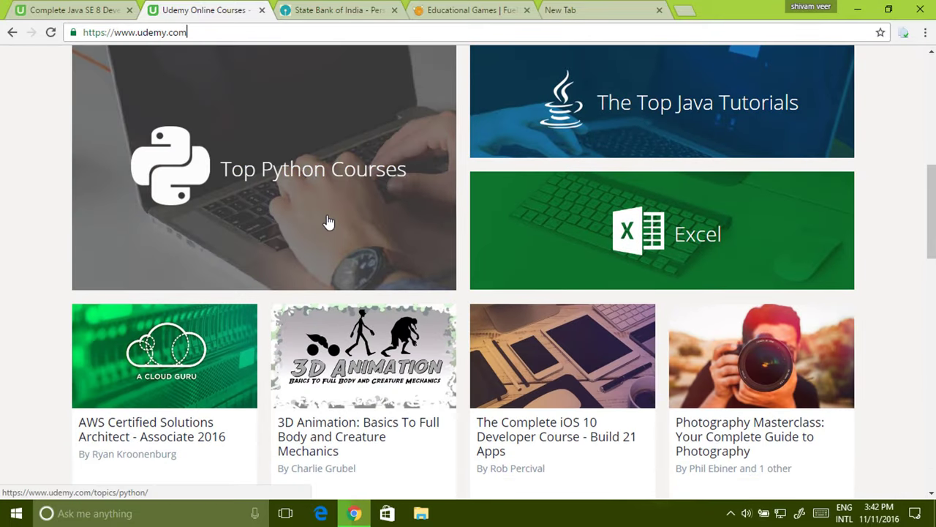
pyautogui.rightClick(330, 222)
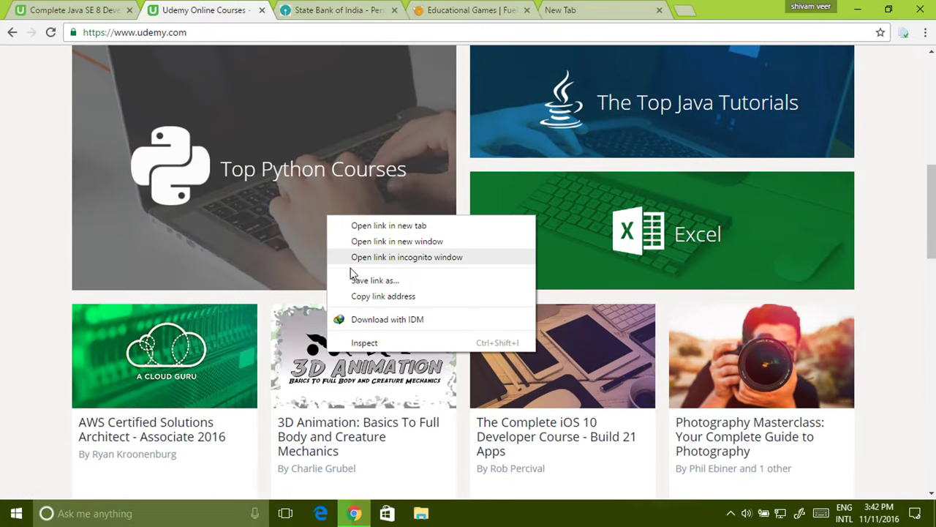
pyautogui.moveTo(374, 342)
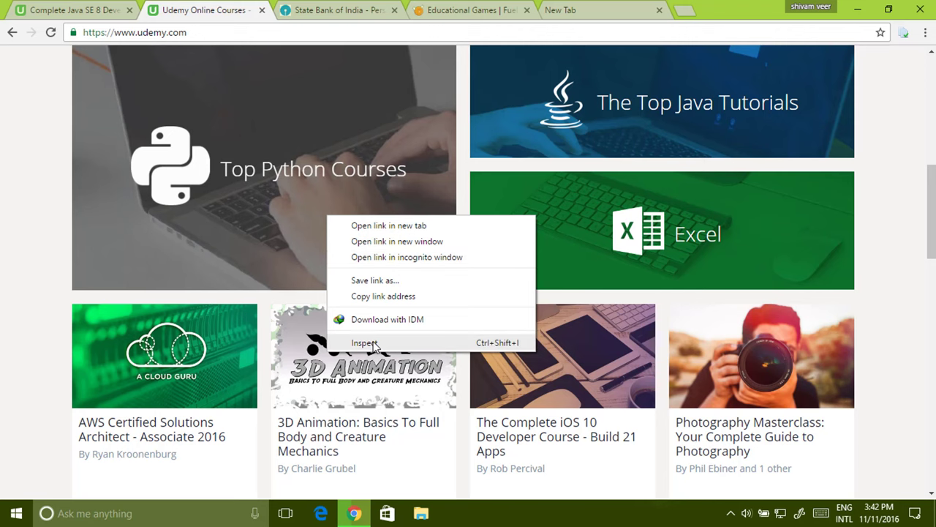
pyautogui.click(364, 342)
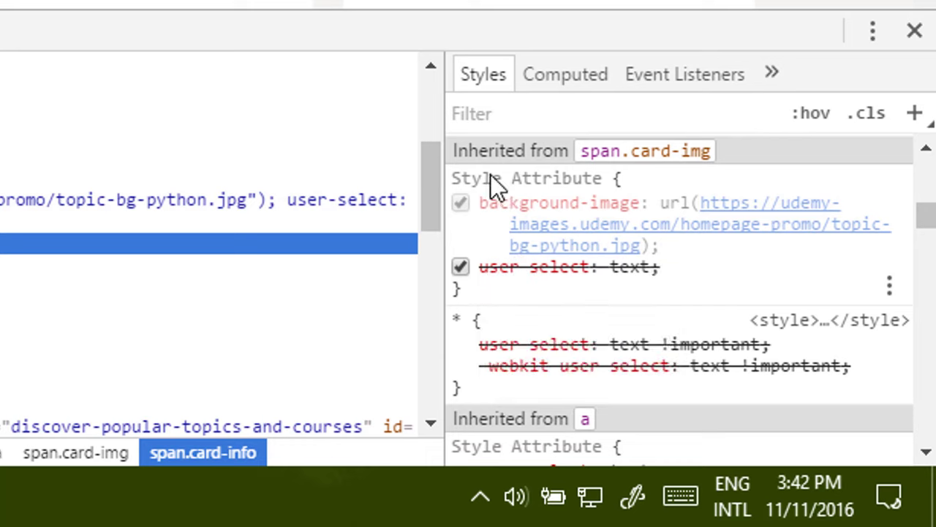
pyautogui.scroll(-3)
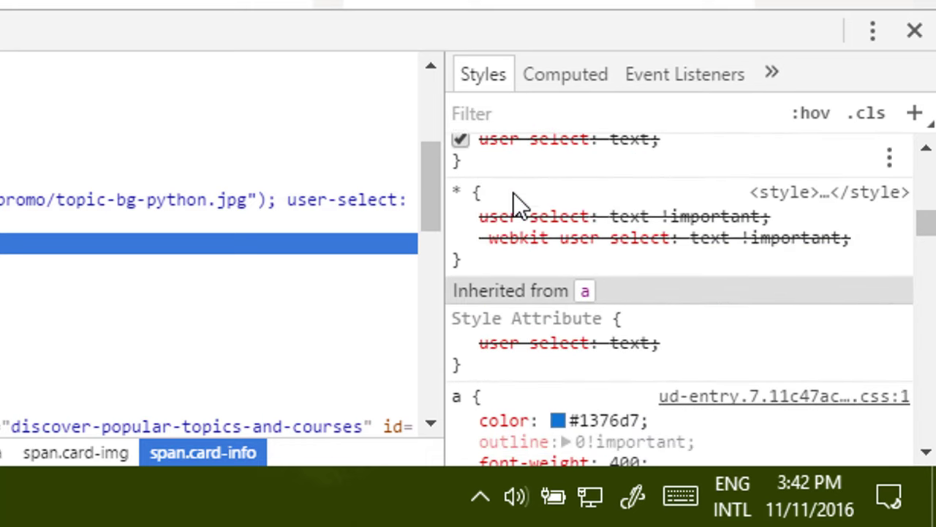
pyautogui.scroll(-3)
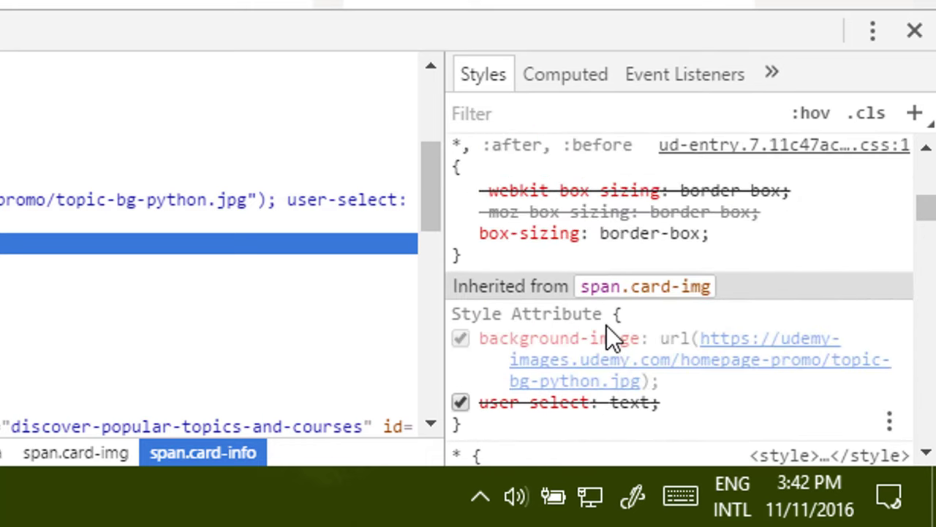
pyautogui.moveTo(611, 381)
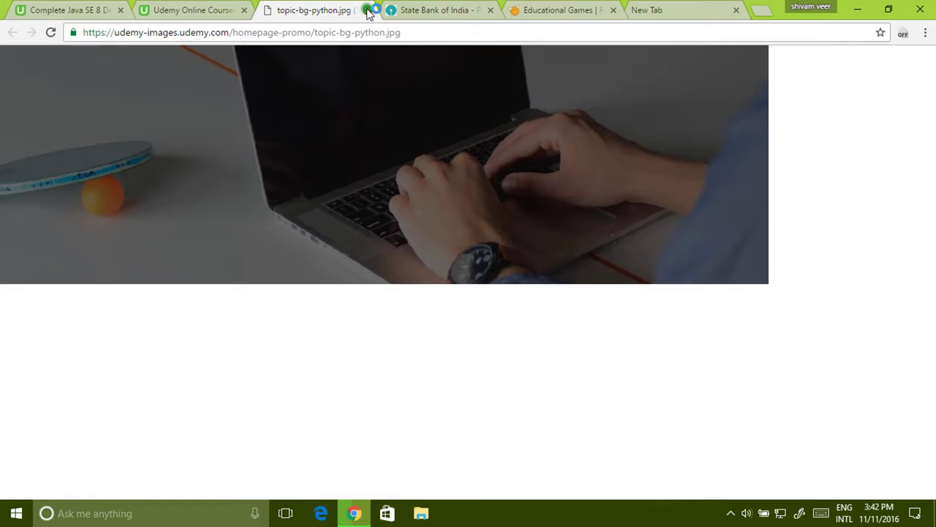
# Step: Dismiss SBI's not-allowed alert and inspect the logo element to reveal its logo.png background image
pyautogui.click(436, 8)
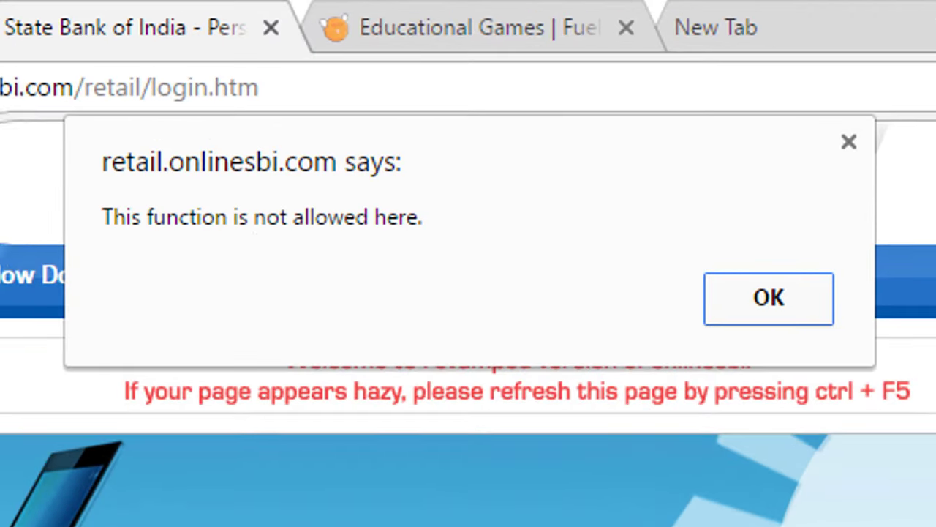
pyautogui.moveTo(173, 176)
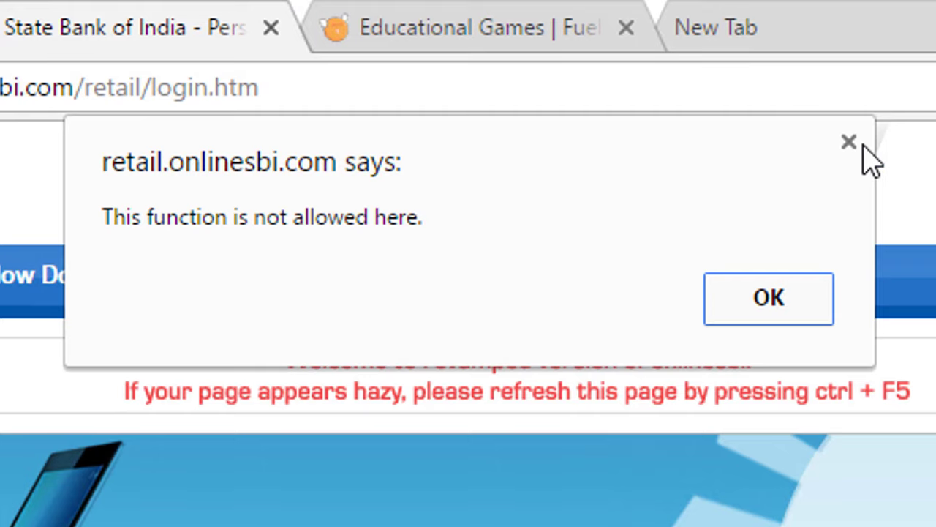
pyautogui.click(769, 299)
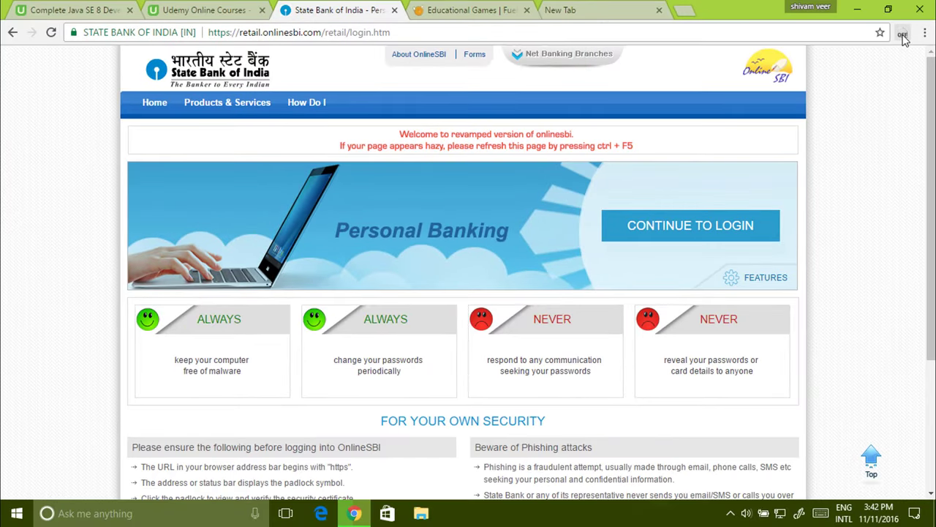
pyautogui.click(901, 34)
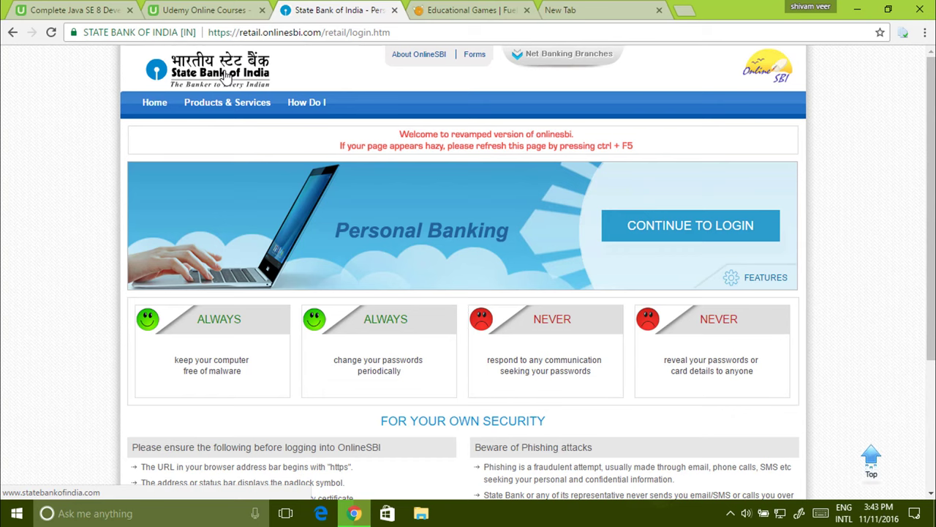
pyautogui.rightClick(220, 70)
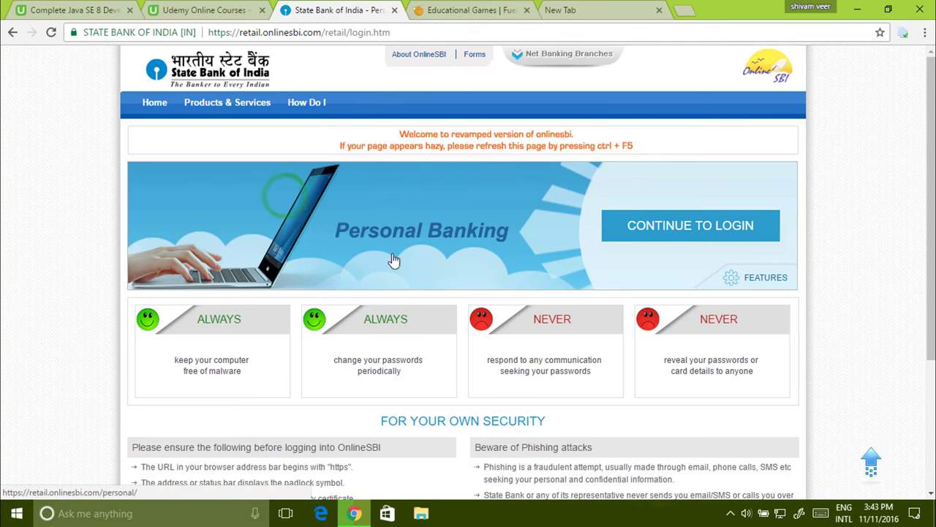
pyautogui.press('F12')
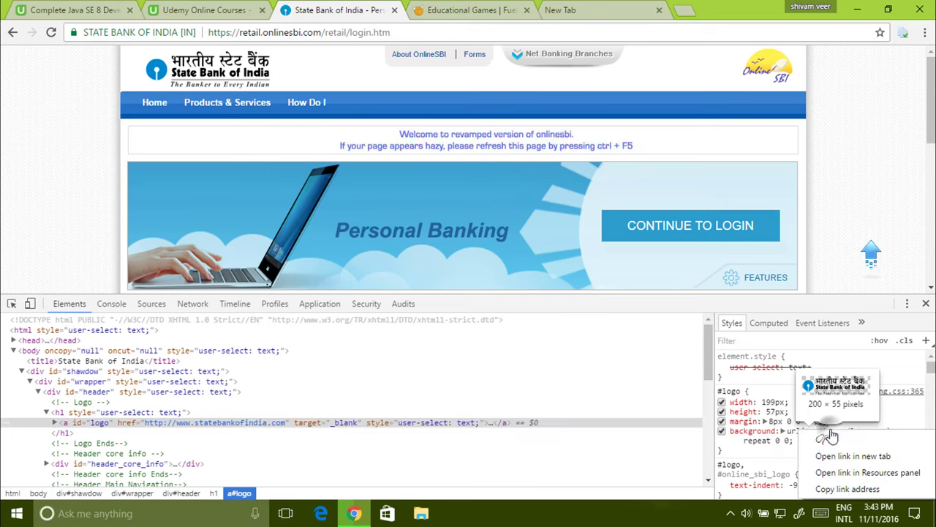
pyautogui.scroll(-3)
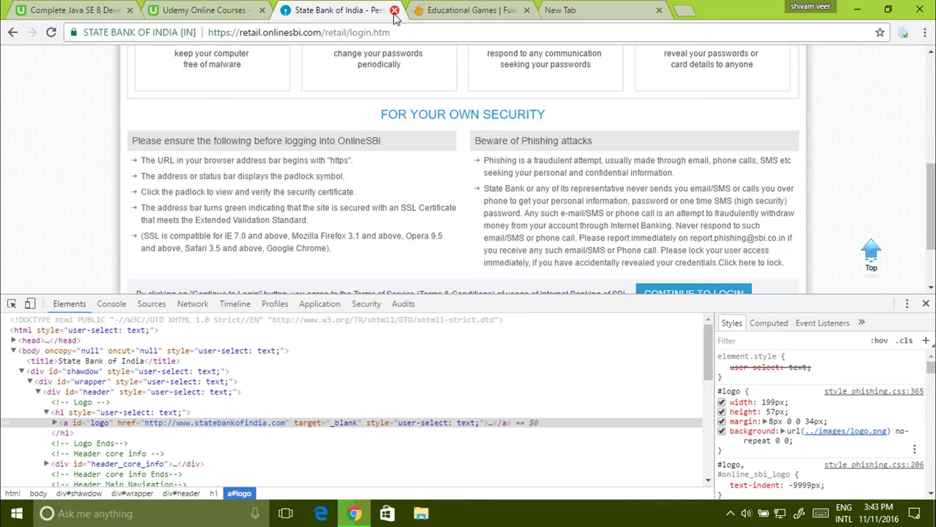
# Step: Close the SBI tab, return to the Java SE 8 course page and play its preview video
pyautogui.click(395, 10)
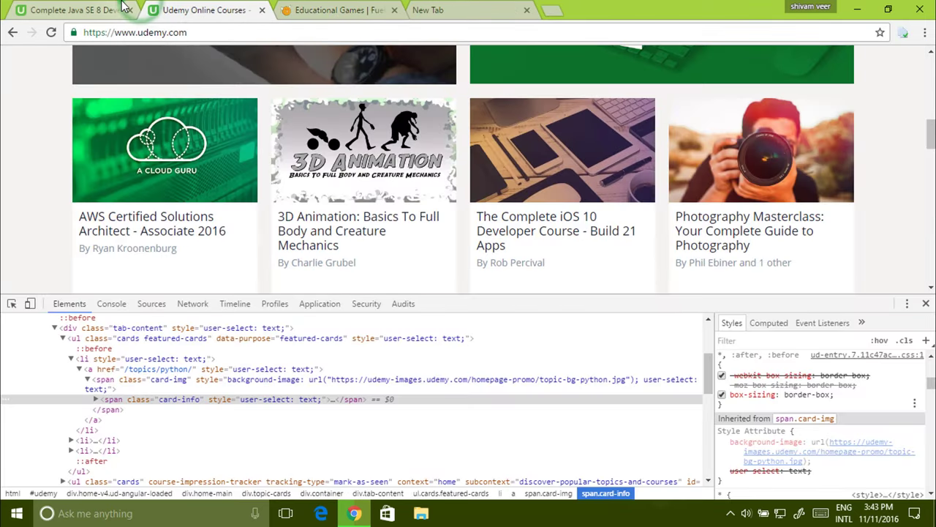
pyautogui.click(66, 8)
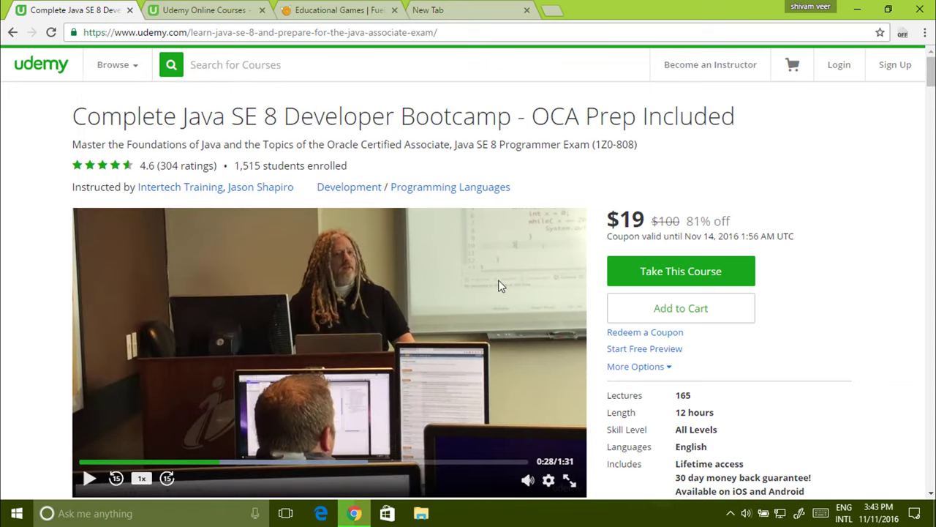
pyautogui.scroll(-3)
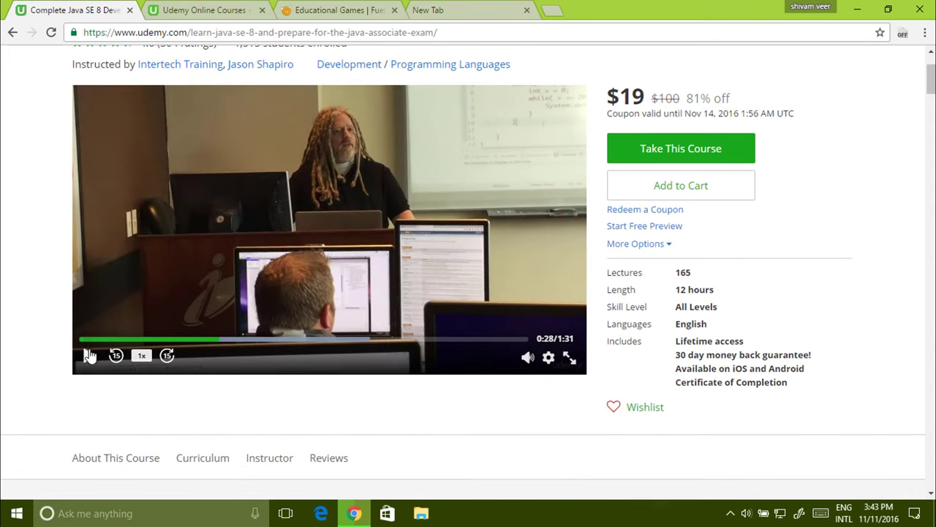
pyautogui.click(89, 355)
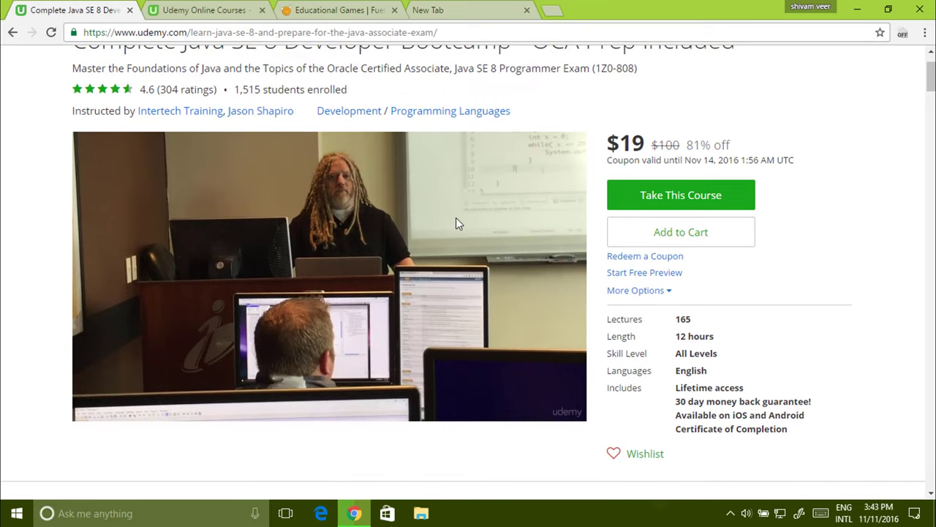
# Step: Inspect the video element and copy its WebHD_720p.mp4 source URL
pyautogui.press('F12')
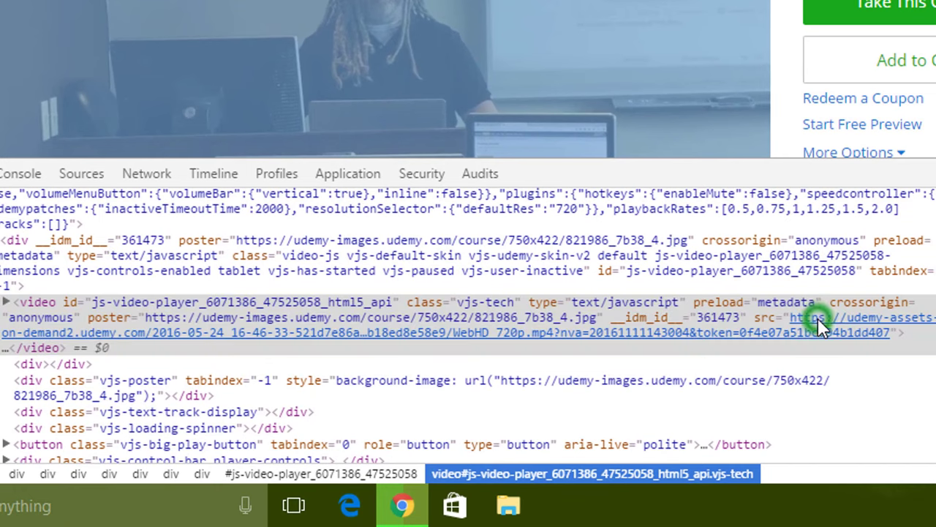
pyautogui.click(6, 301)
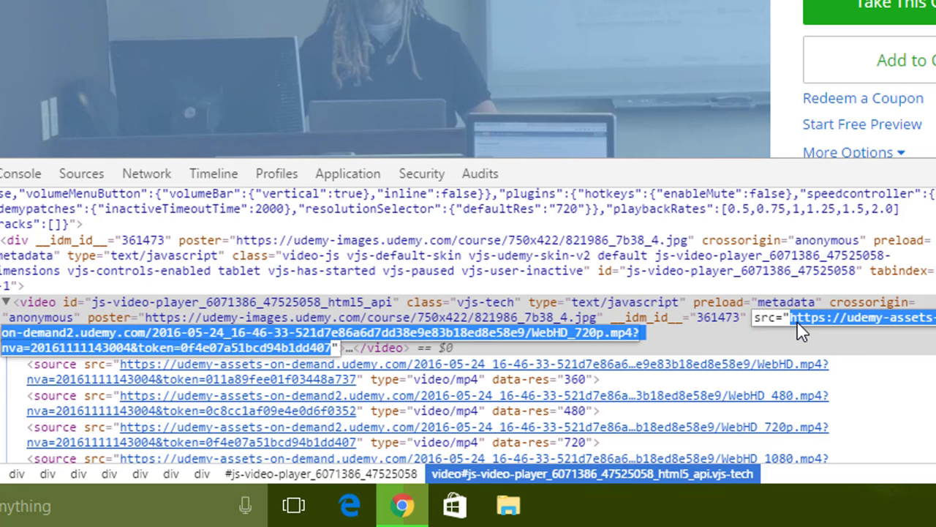
pyautogui.rightClick(802, 329)
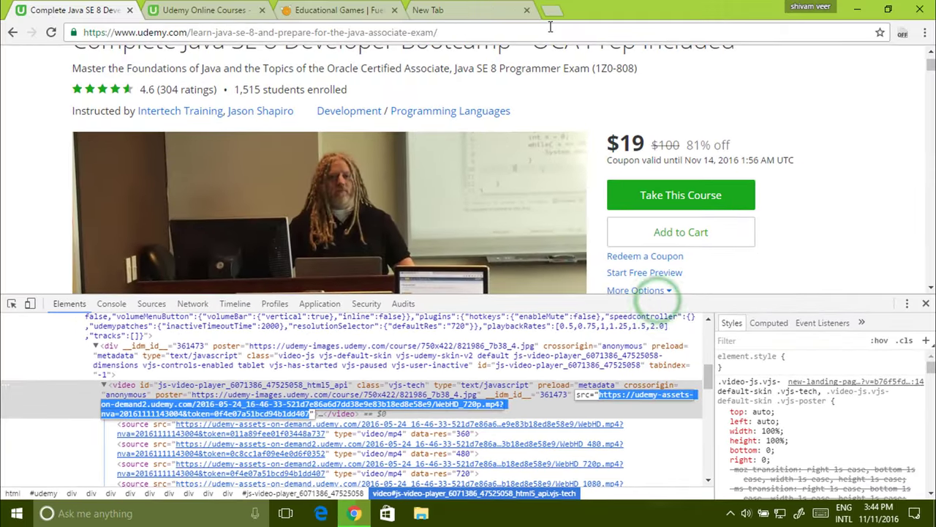
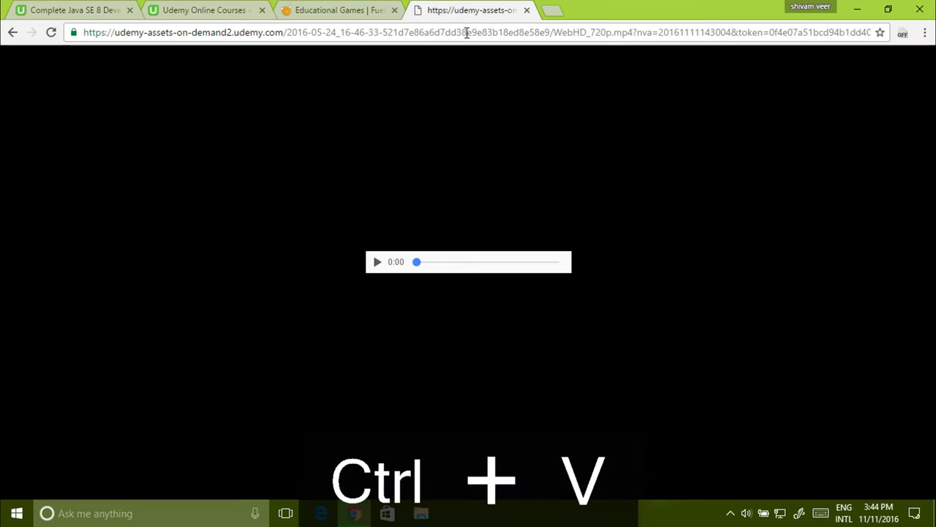
# Step: Load the pasted udemy-assets-on-demand2 video URL in a new tab and play the Learn Java SE8 video
pyautogui.press('ctrl+v')
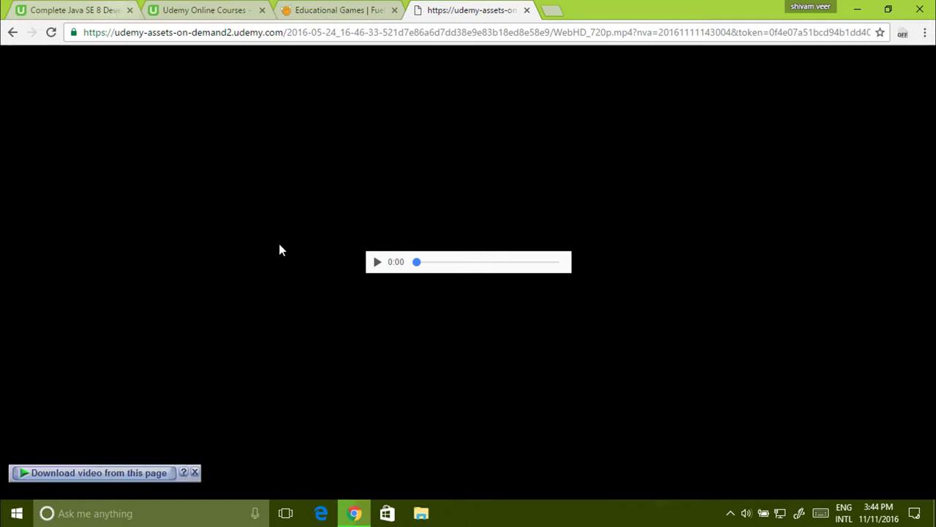
pyautogui.moveTo(246, 395)
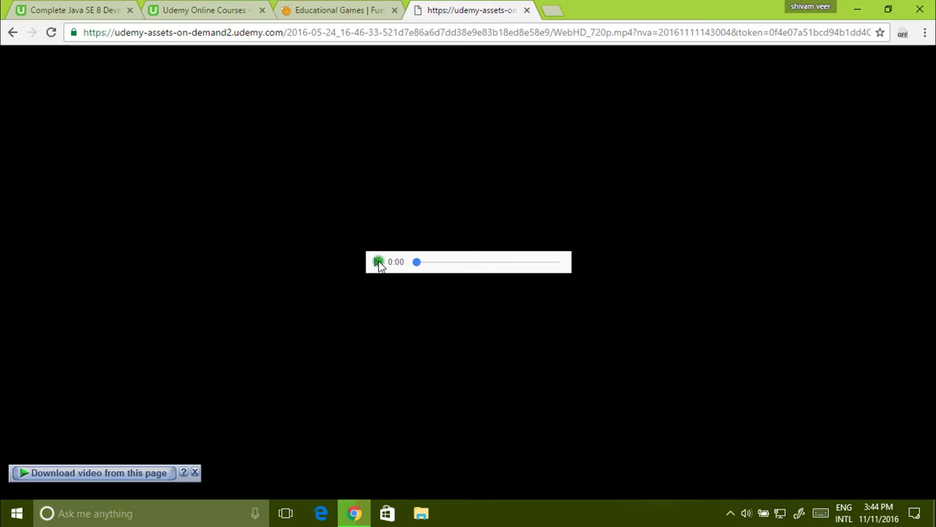
pyautogui.click(378, 262)
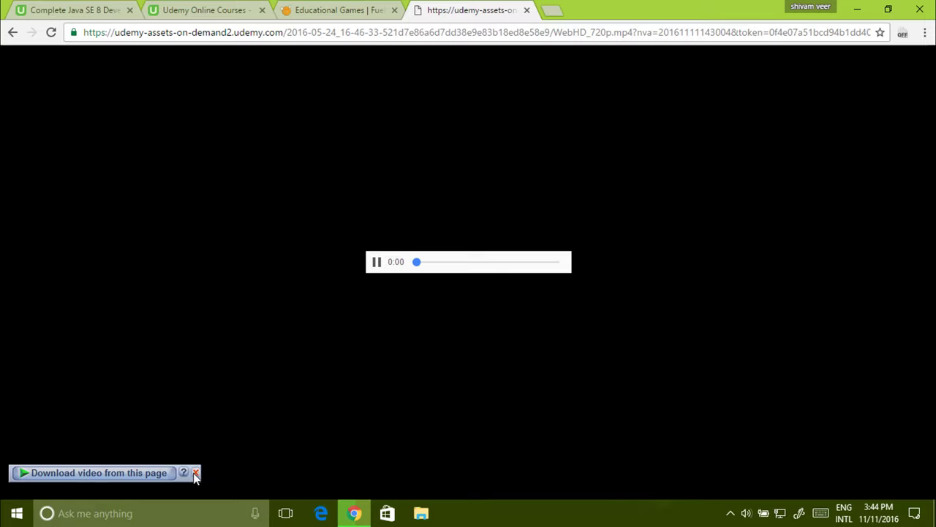
pyautogui.click(196, 473)
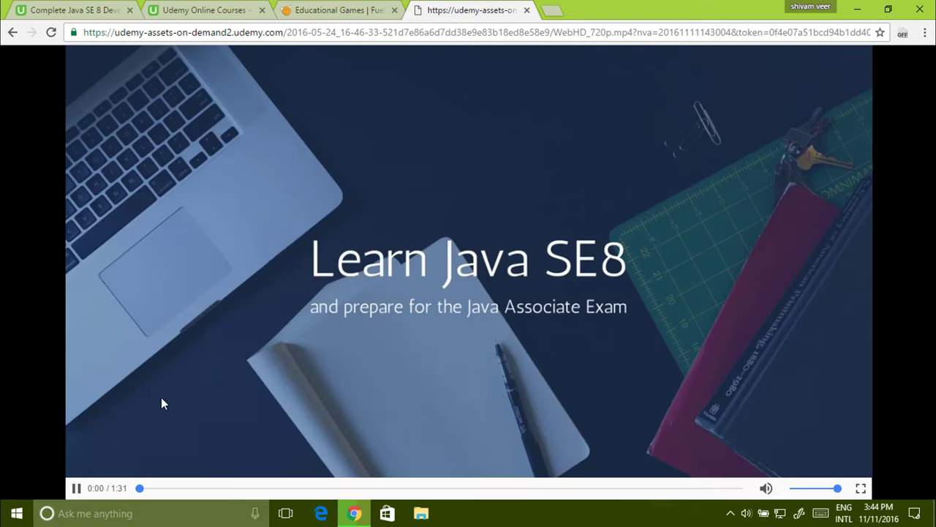
pyautogui.moveTo(440, 351)
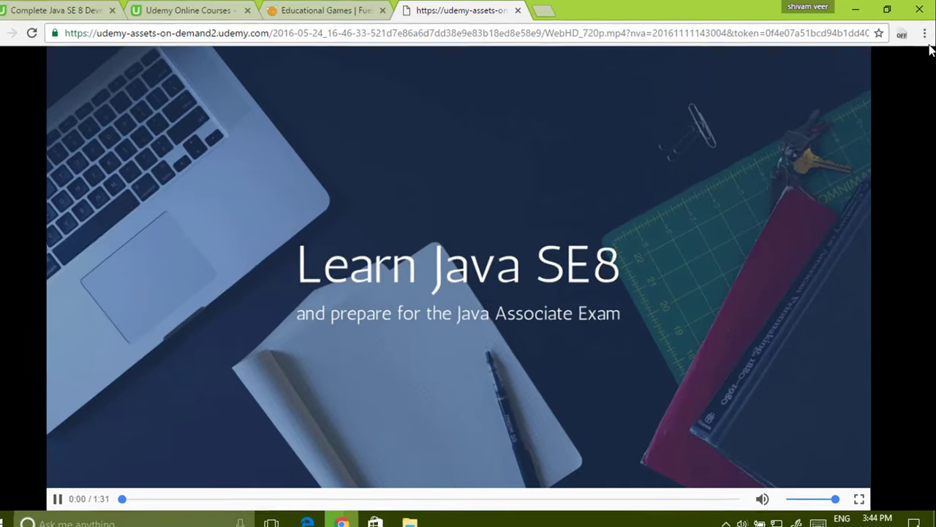
# Step: Save the playing video via More tools > Save page as, as WebHD_720p (1).mp4 in Downloads
pyautogui.click(925, 34)
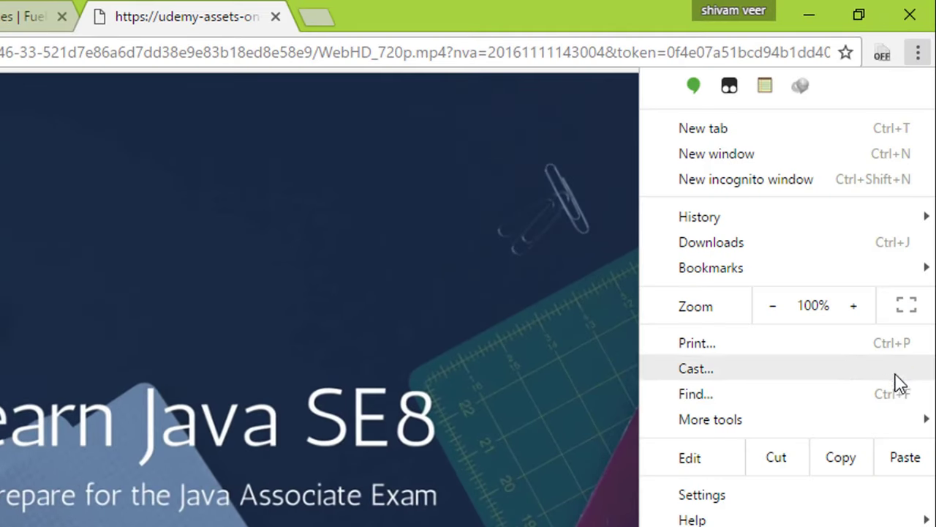
pyautogui.click(711, 418)
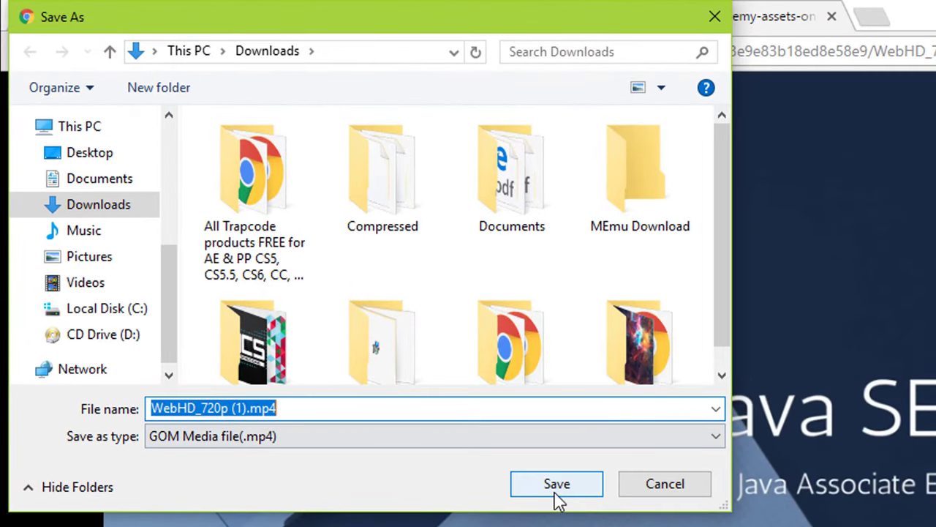
pyautogui.click(556, 483)
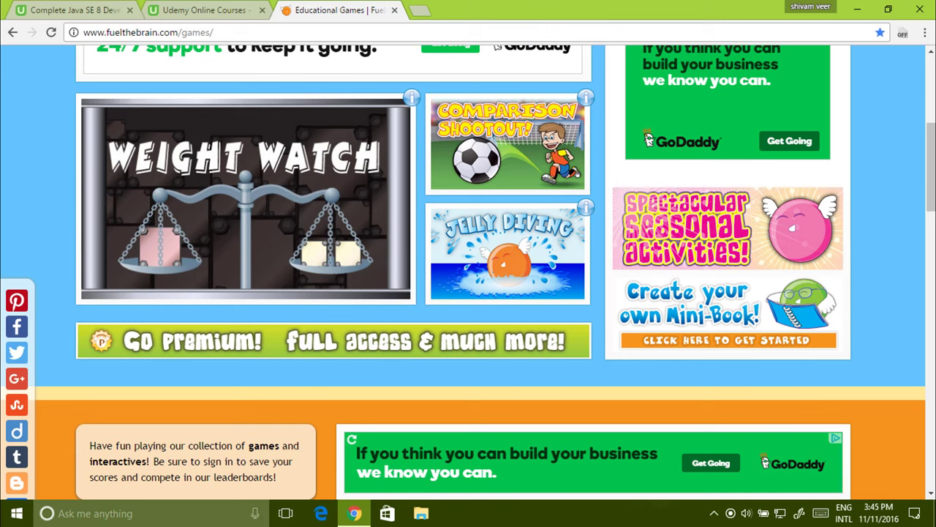
# Step: Open the Jelly Diving game from the Fuel the Brain Educational Games page
pyautogui.scroll(-3)
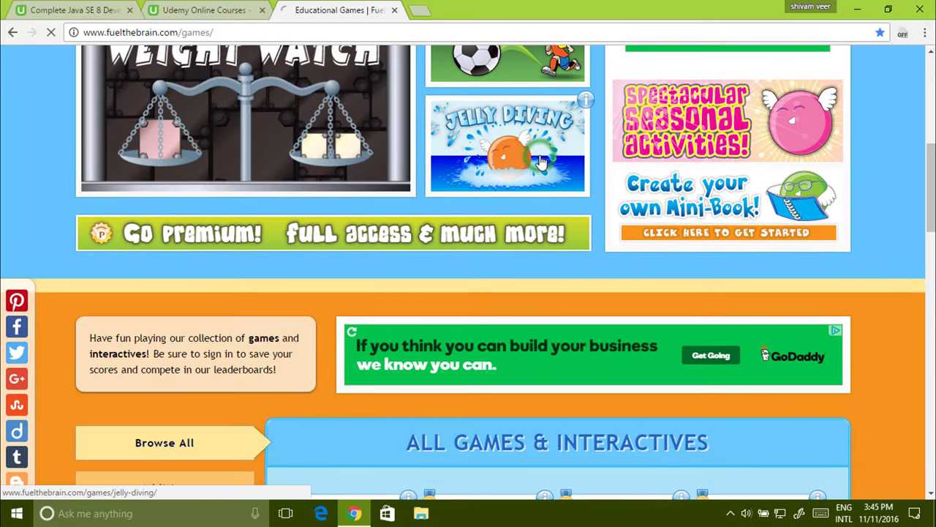
pyautogui.click(507, 147)
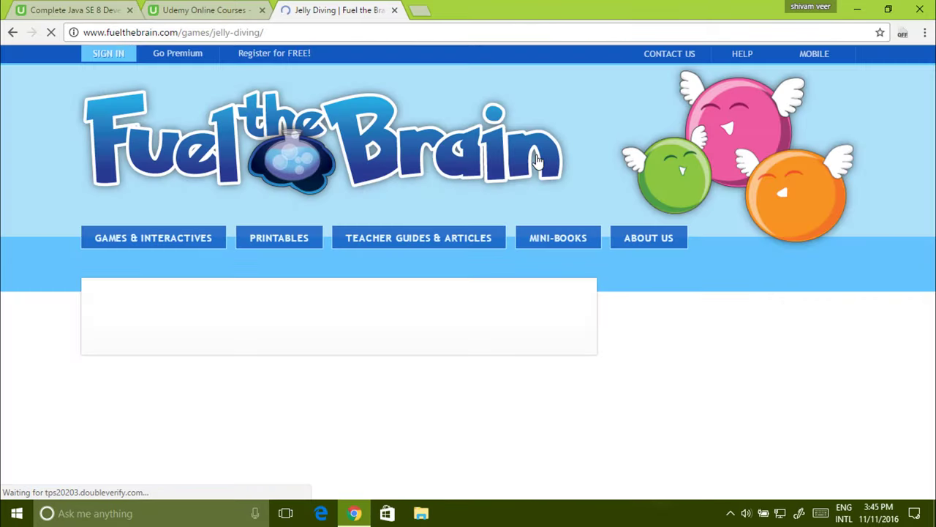
pyautogui.scroll(-3)
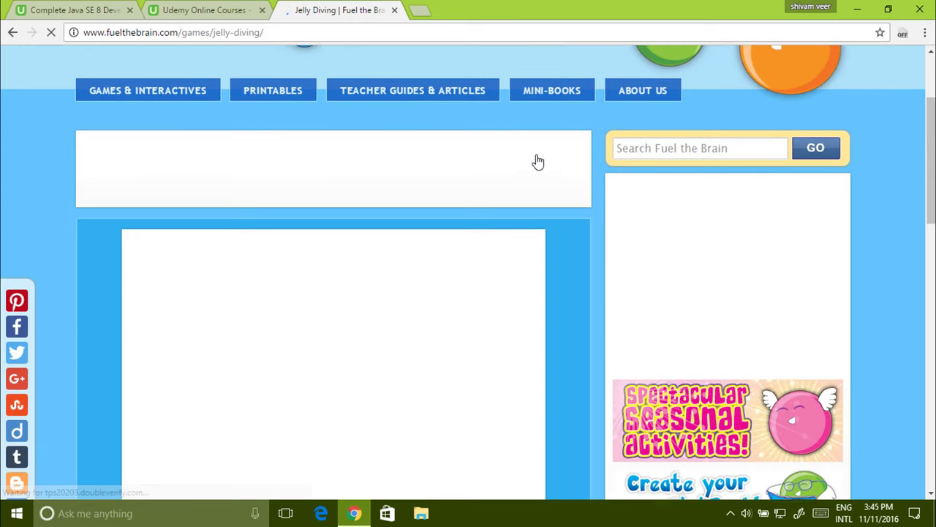
pyautogui.scroll(-3)
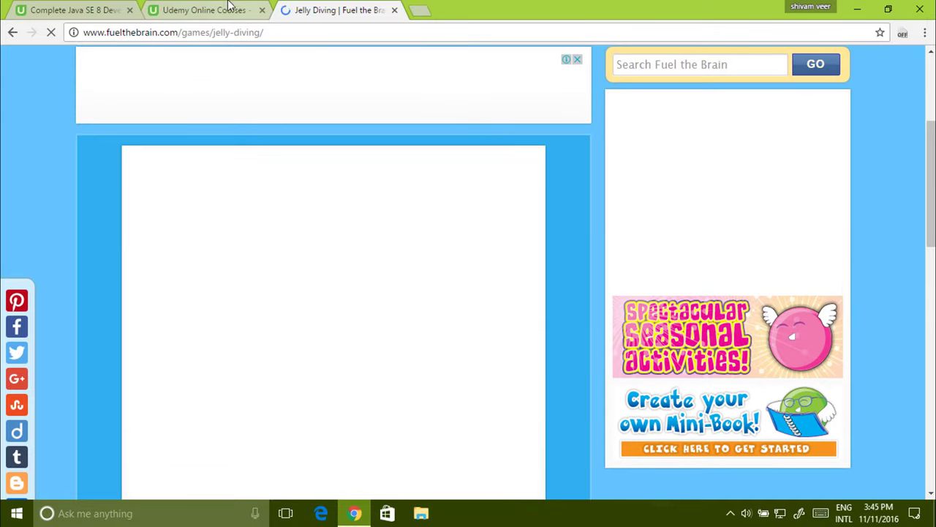
pyautogui.moveTo(234, 115)
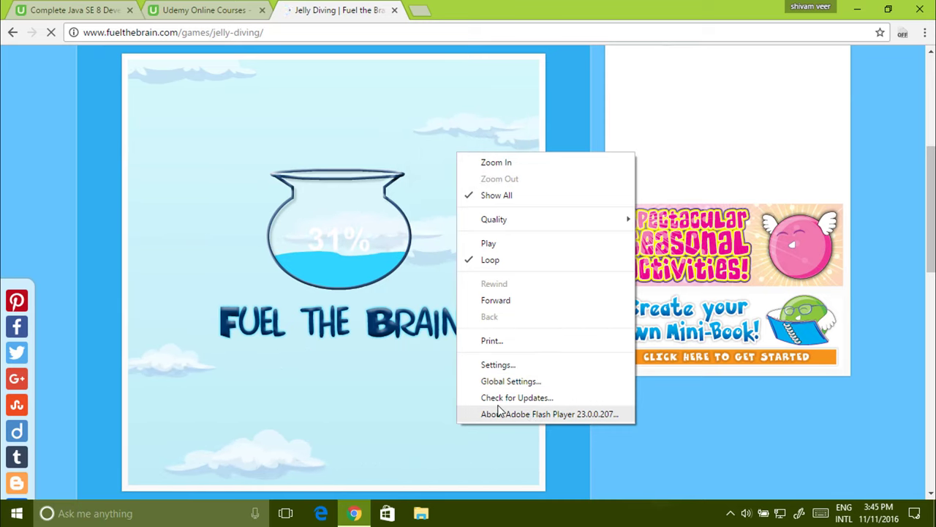
# Step: Dismiss the Flash player's context menu and inspect the game's embed markup showing jellyDiving.swf
pyautogui.click(436, 401)
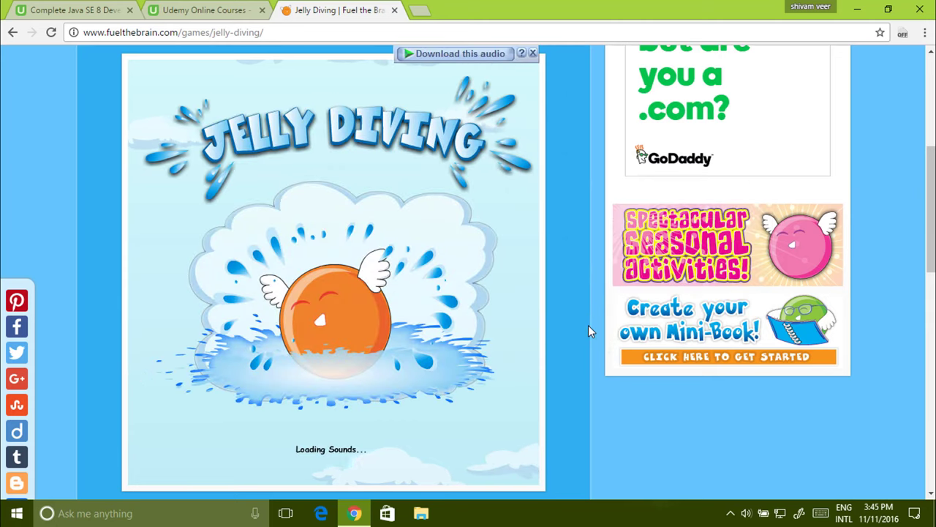
pyautogui.press('F12')
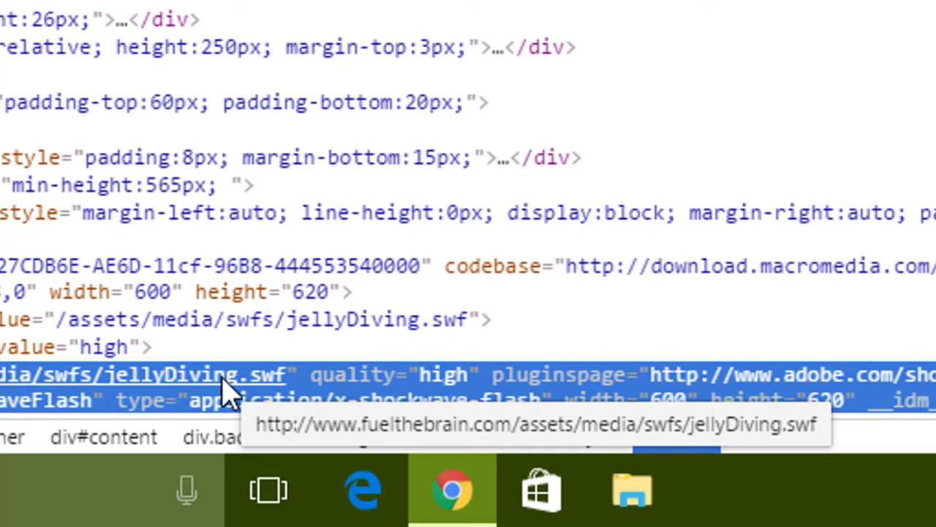
# Step: Copy the jellyDiving.swf path into the address bar and load the game file directly
pyautogui.rightClick(227, 383)
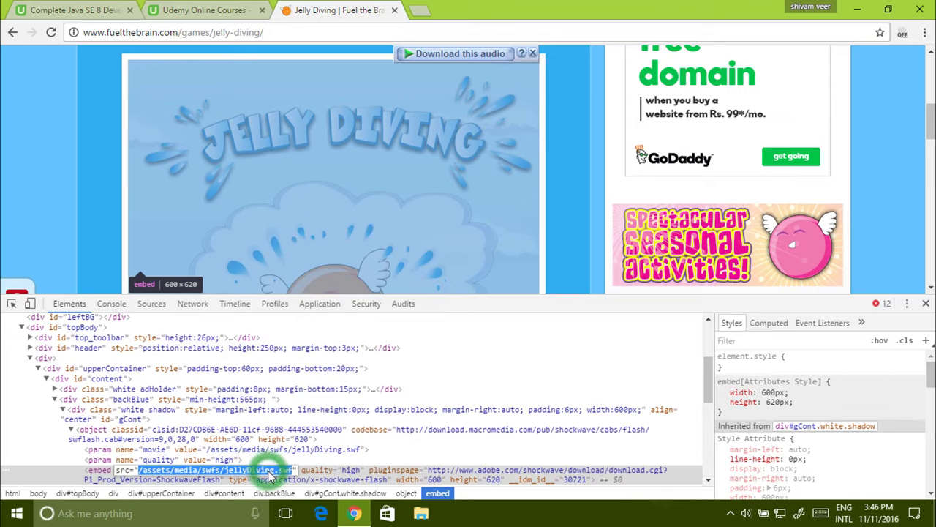
pyautogui.press('ctrl+c')
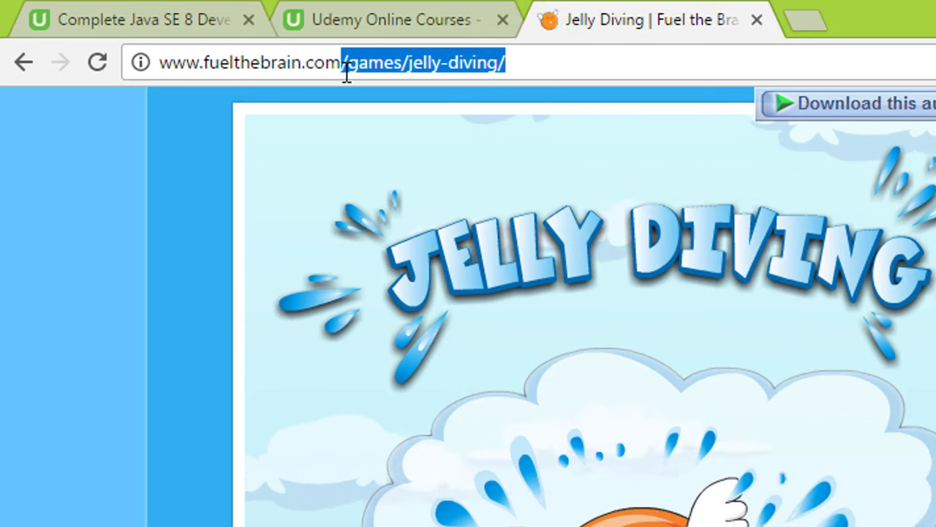
pyautogui.press('ctrl+v')
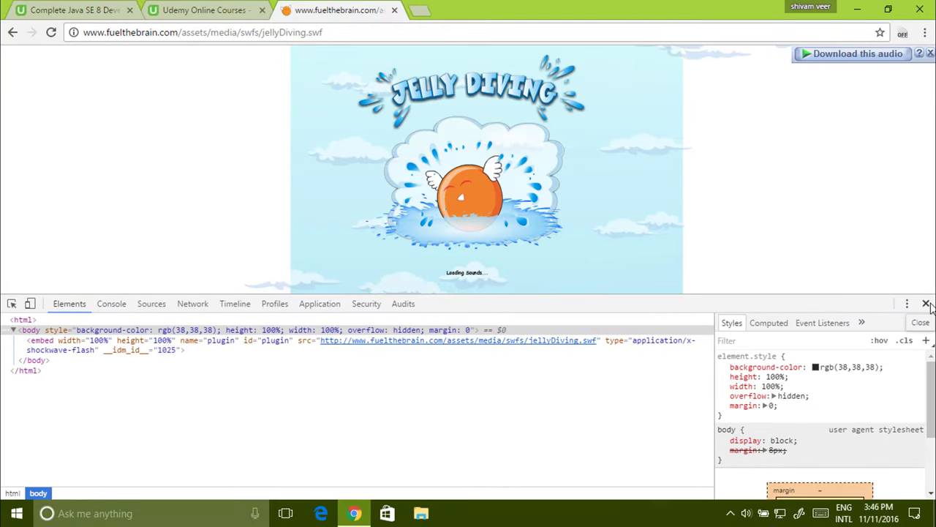
# Step: Close DevTools and start a Jelly Diving practice round in the standalone jellyDiving.swf tab
pyautogui.click(926, 303)
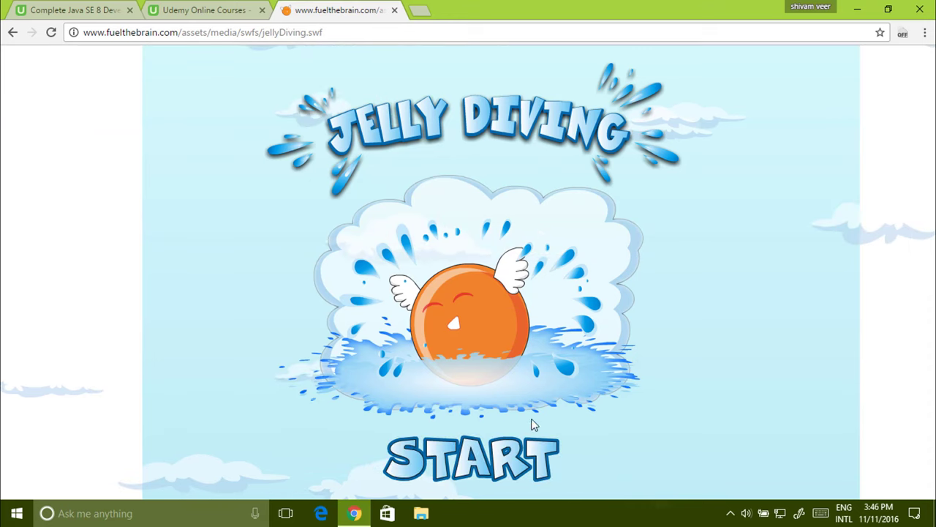
pyautogui.click(471, 457)
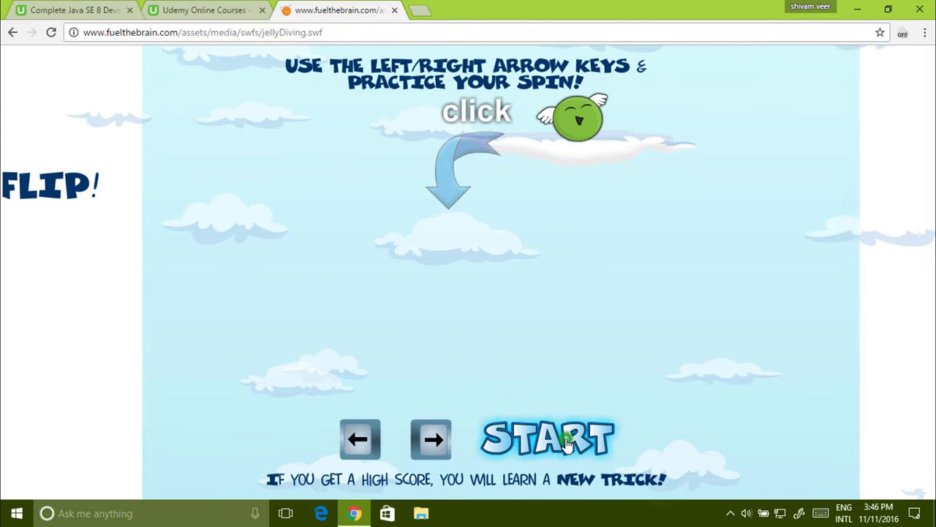
pyautogui.click(547, 439)
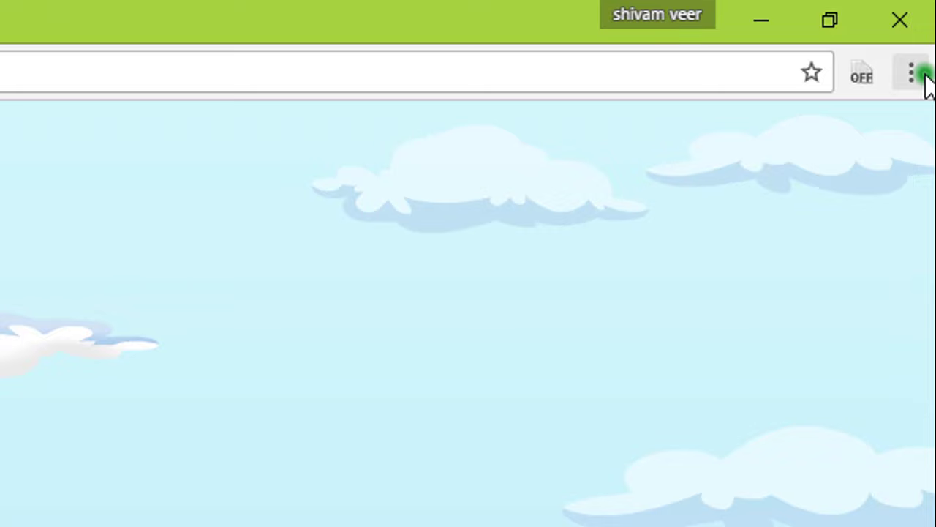
# Step: Save the game as jellyDiving.swf into Downloads via More tools > Save page as
pyautogui.click(910, 71)
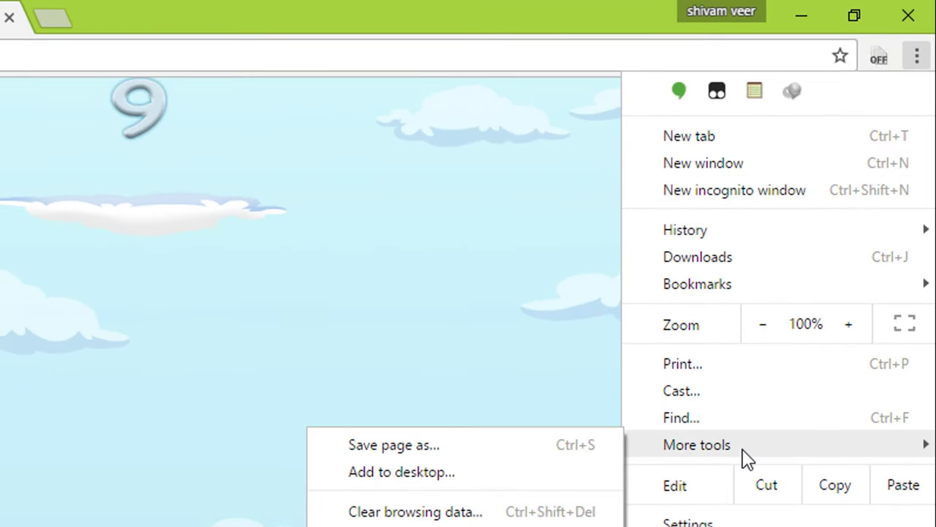
pyautogui.click(394, 445)
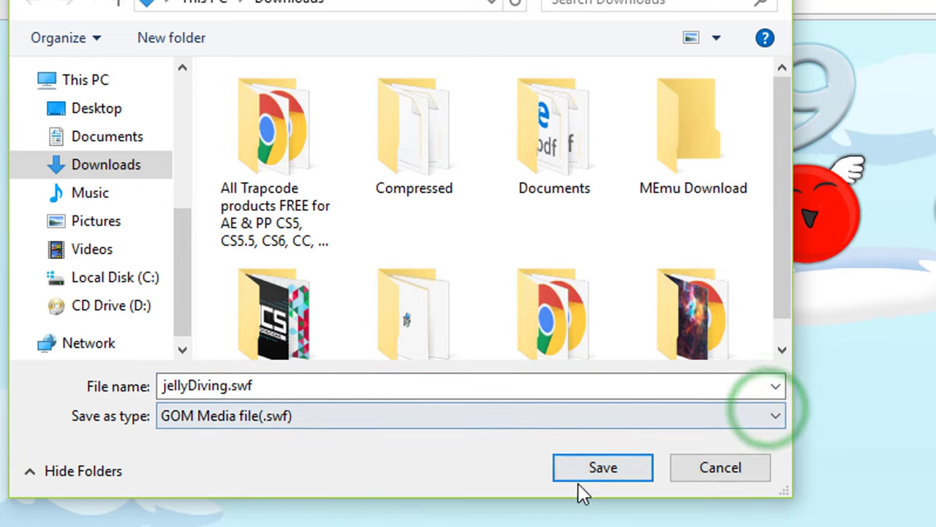
pyautogui.click(603, 466)
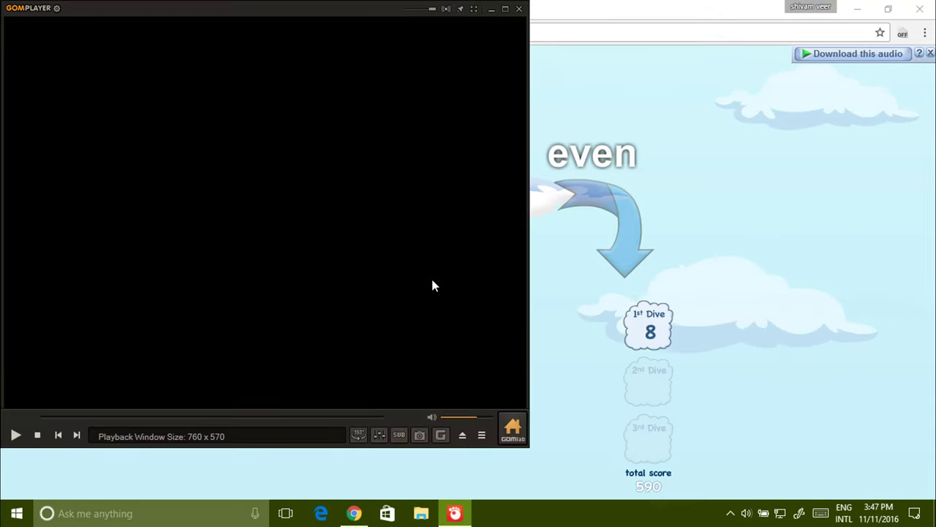
# Step: Play the downloaded jellyDiving.swf odd/even game inside the GOM Player window
pyautogui.click(15, 435)
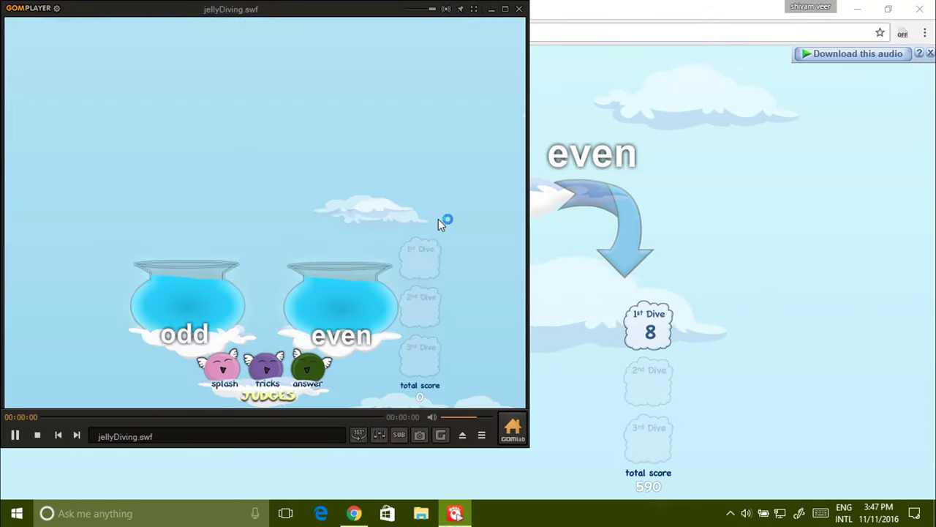